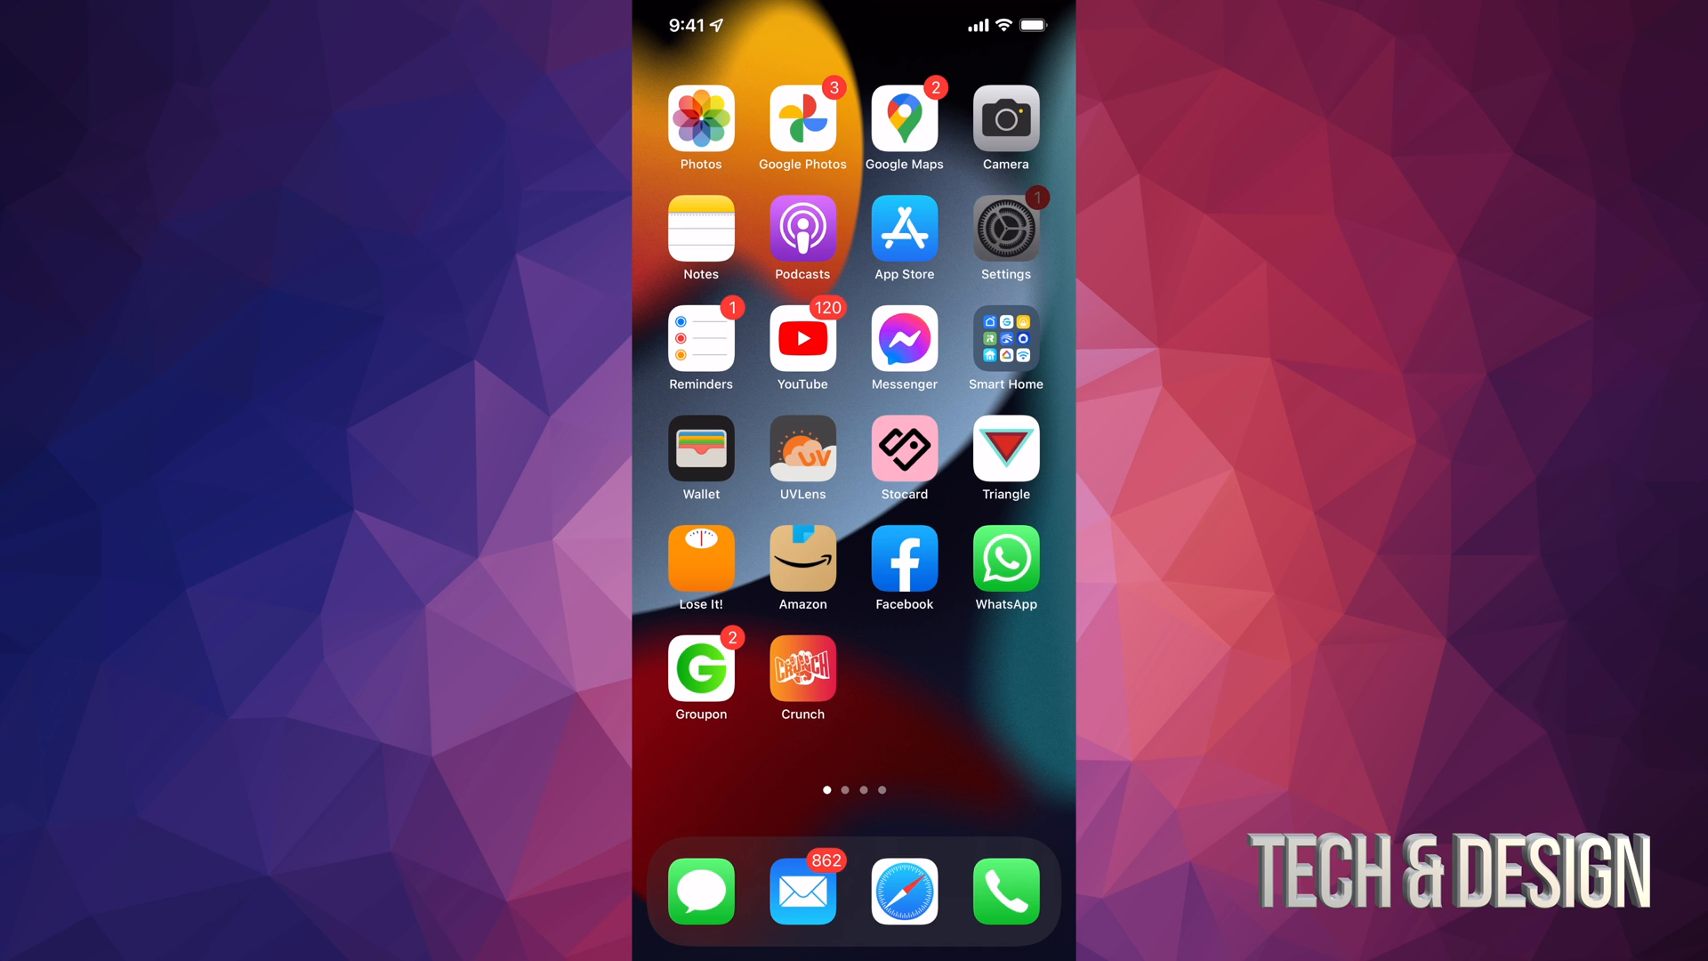
- Open Settings from the home screen and scroll its list to the update notice
click(1005, 228)
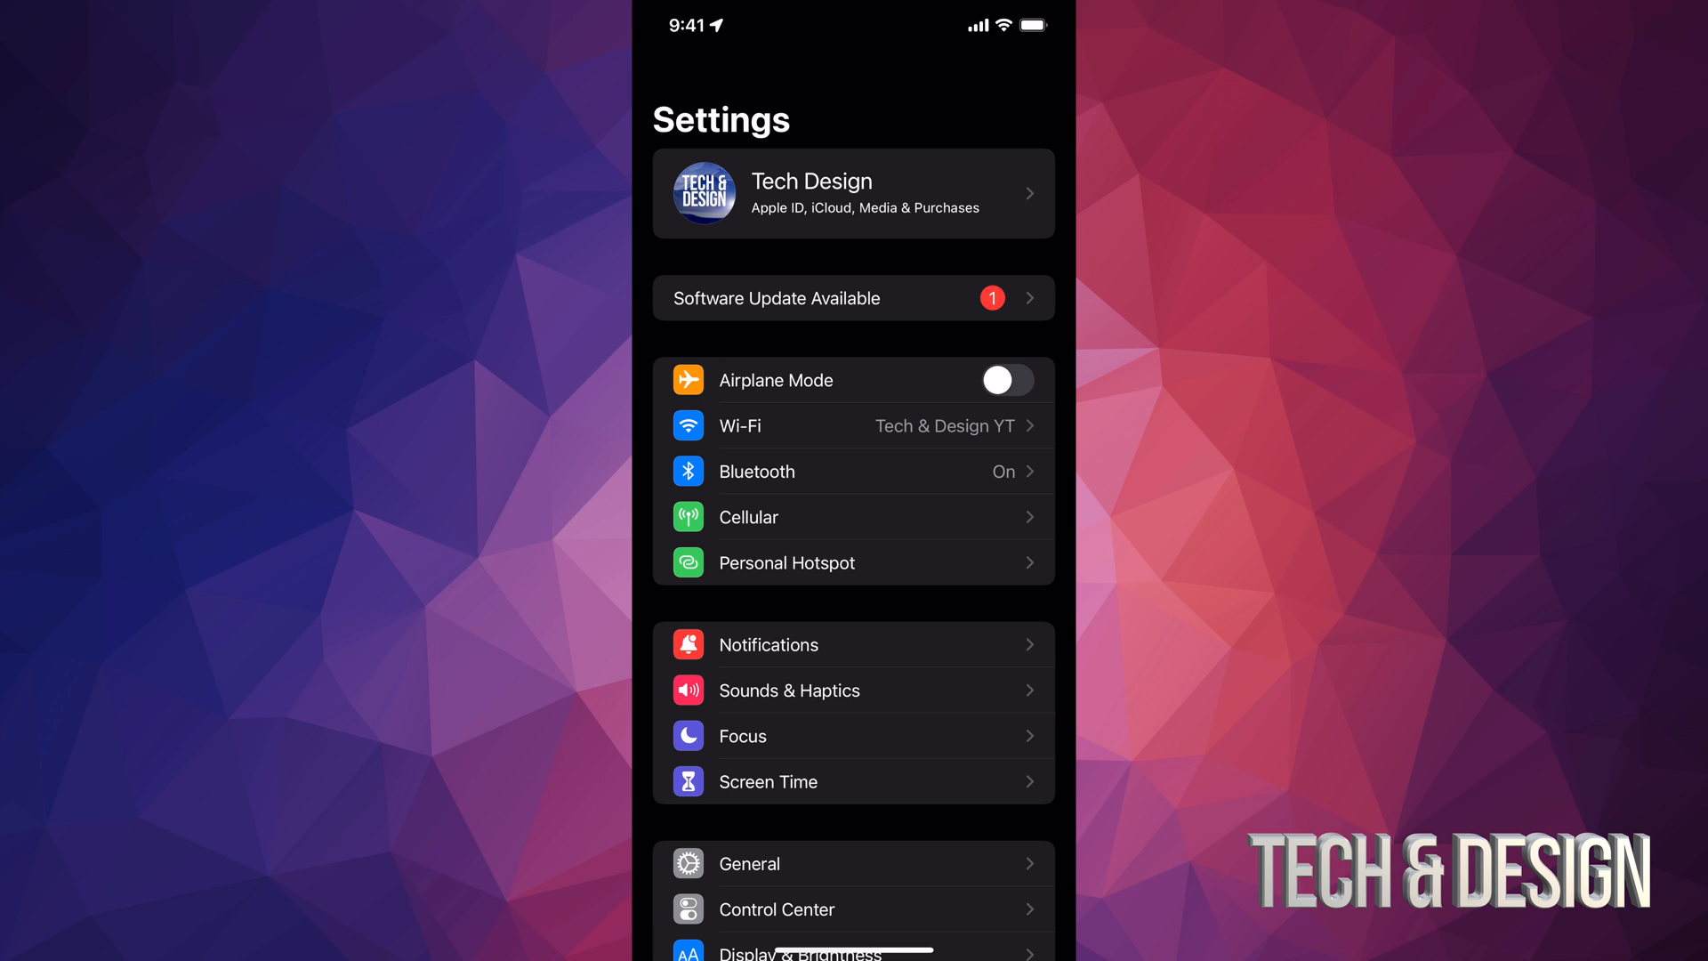
scroll(down, 3)
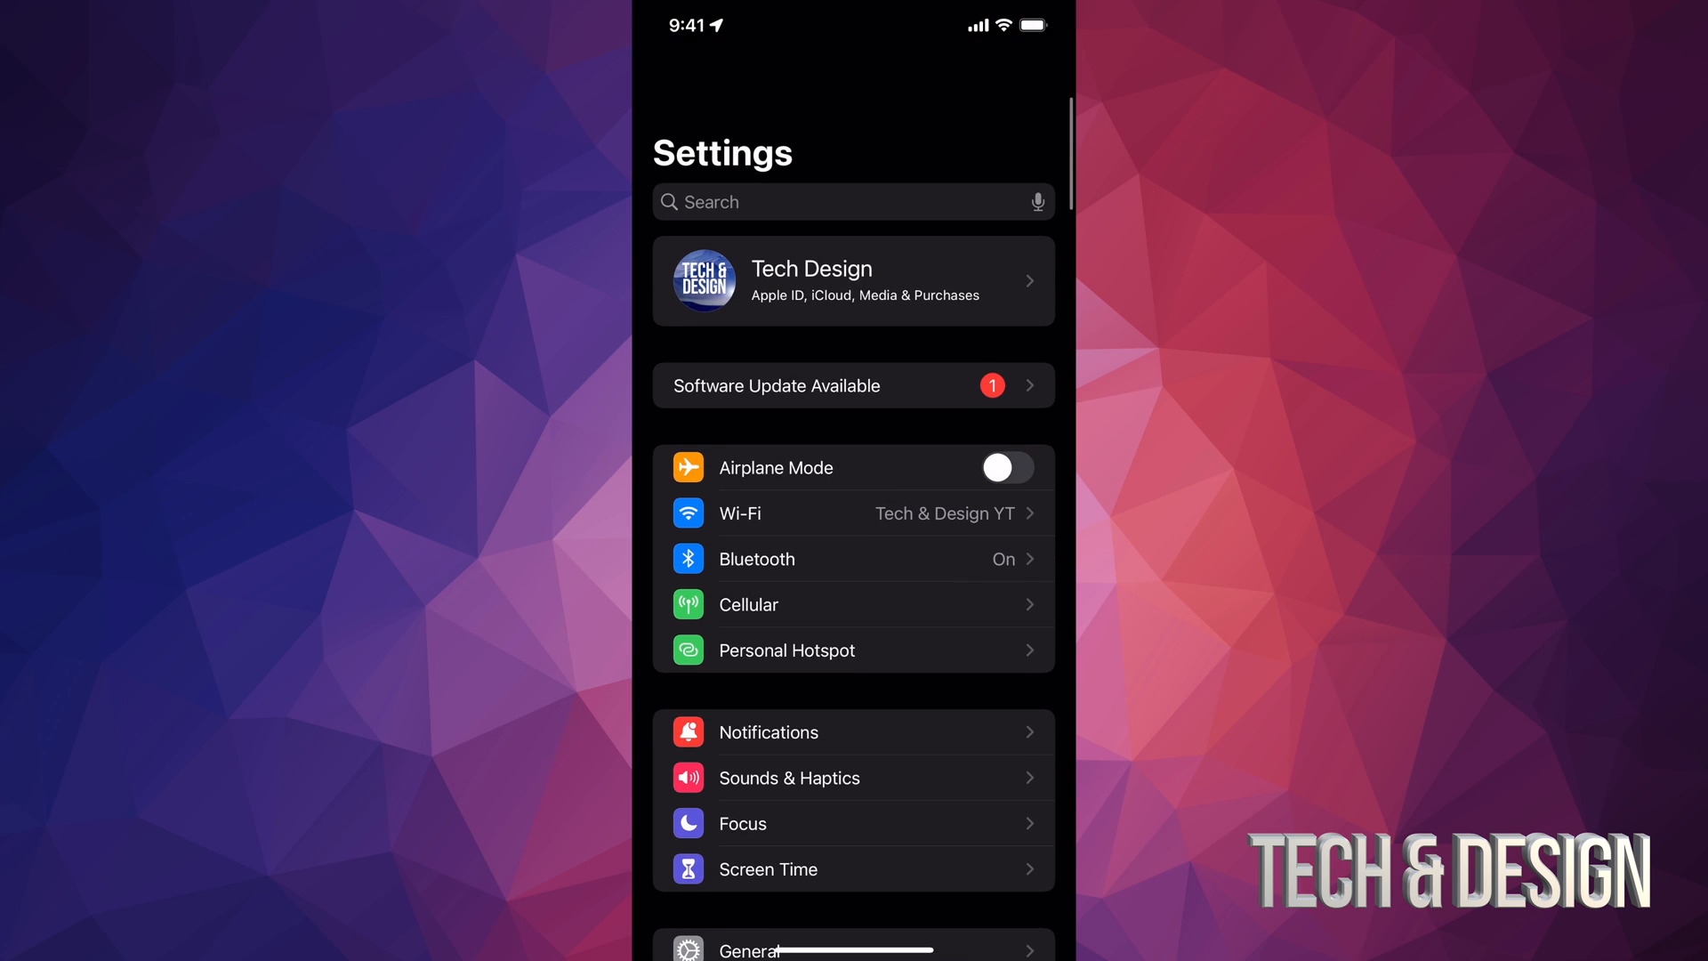
scroll(down, 3)
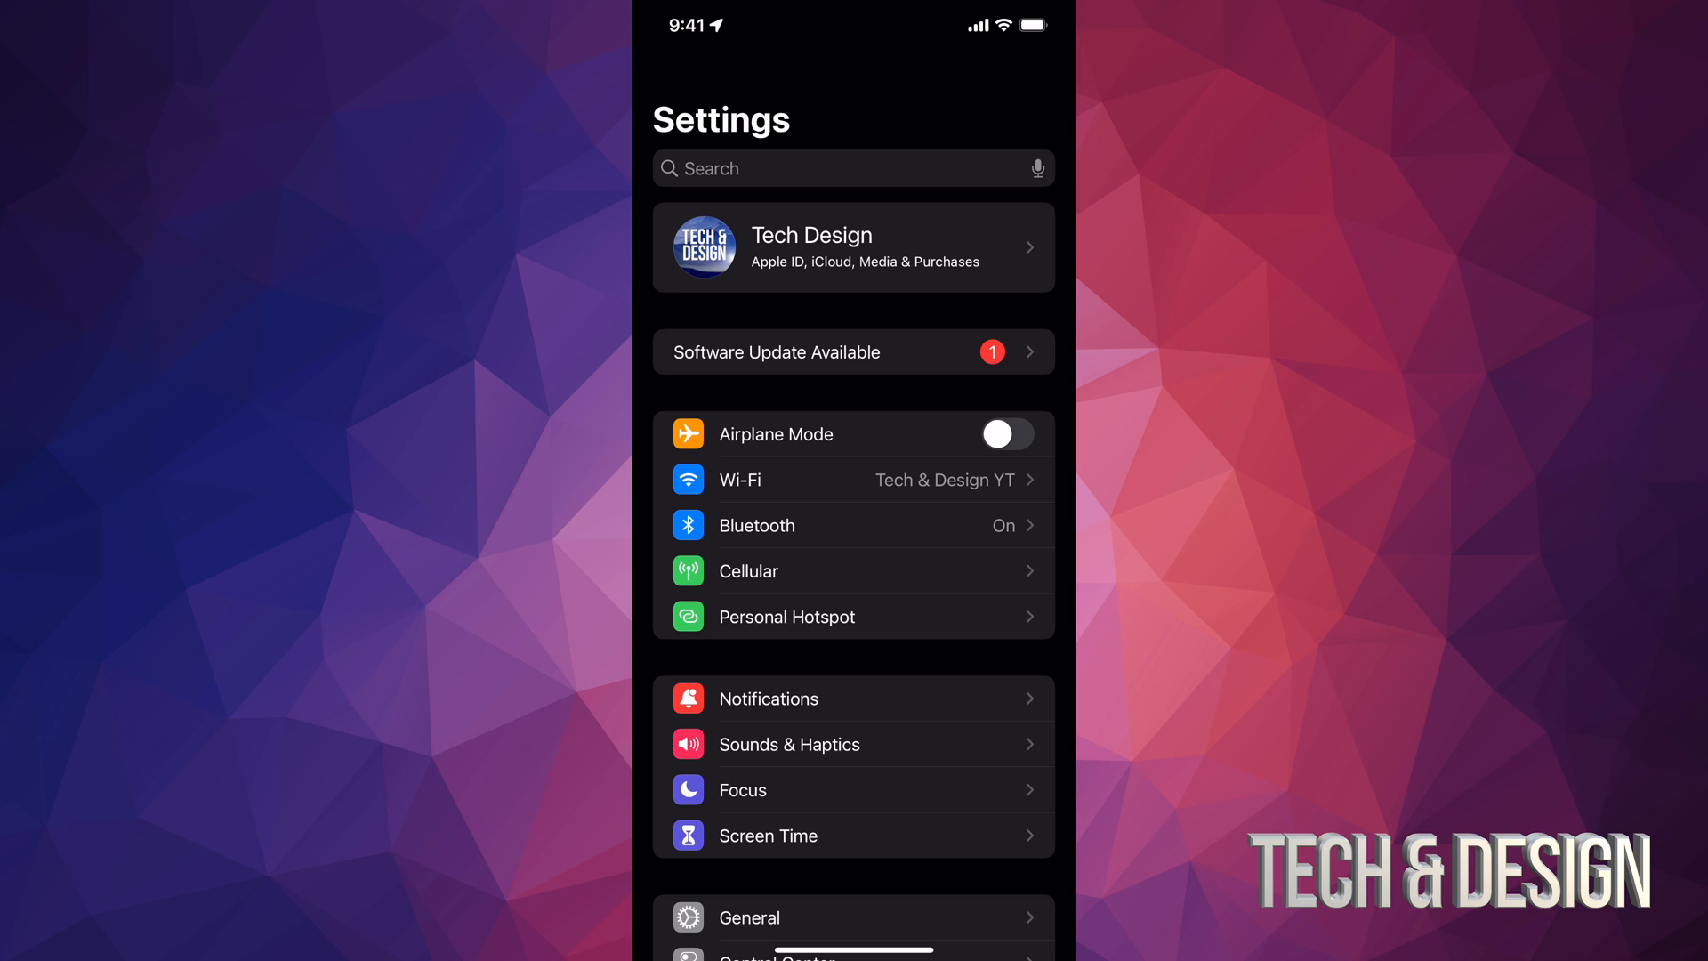
- Start an iCloud Backup Now from the Apple ID settings, continuing past the photos warning
click(852, 247)
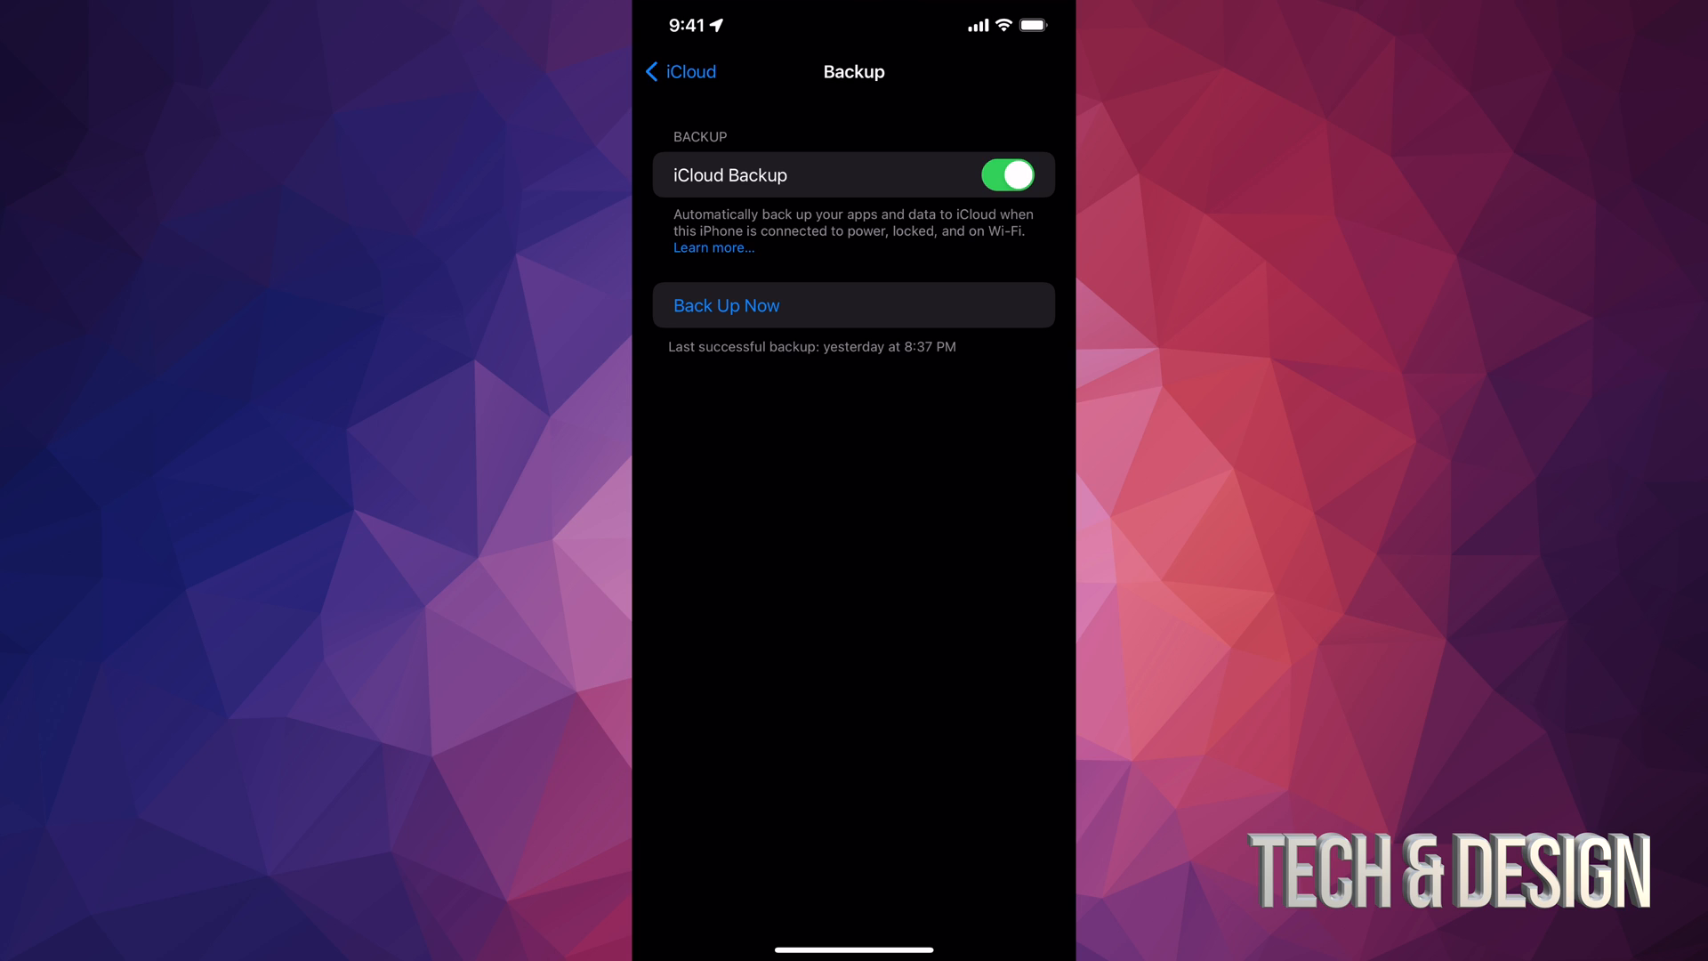
click(726, 305)
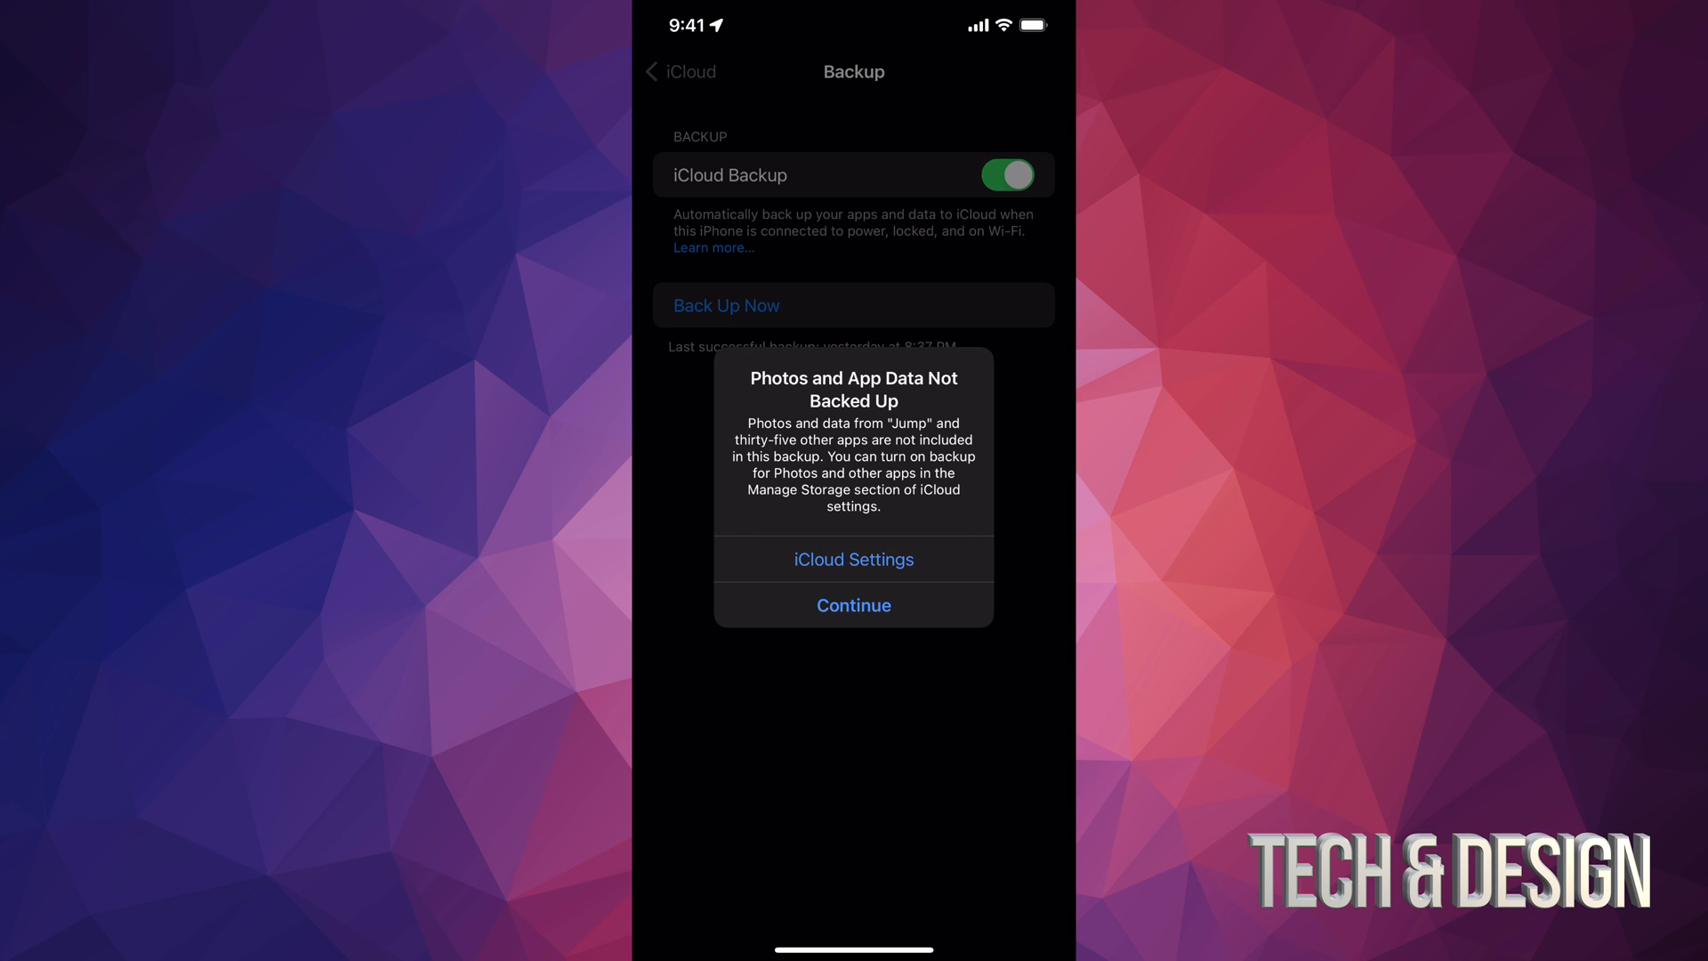
click(853, 605)
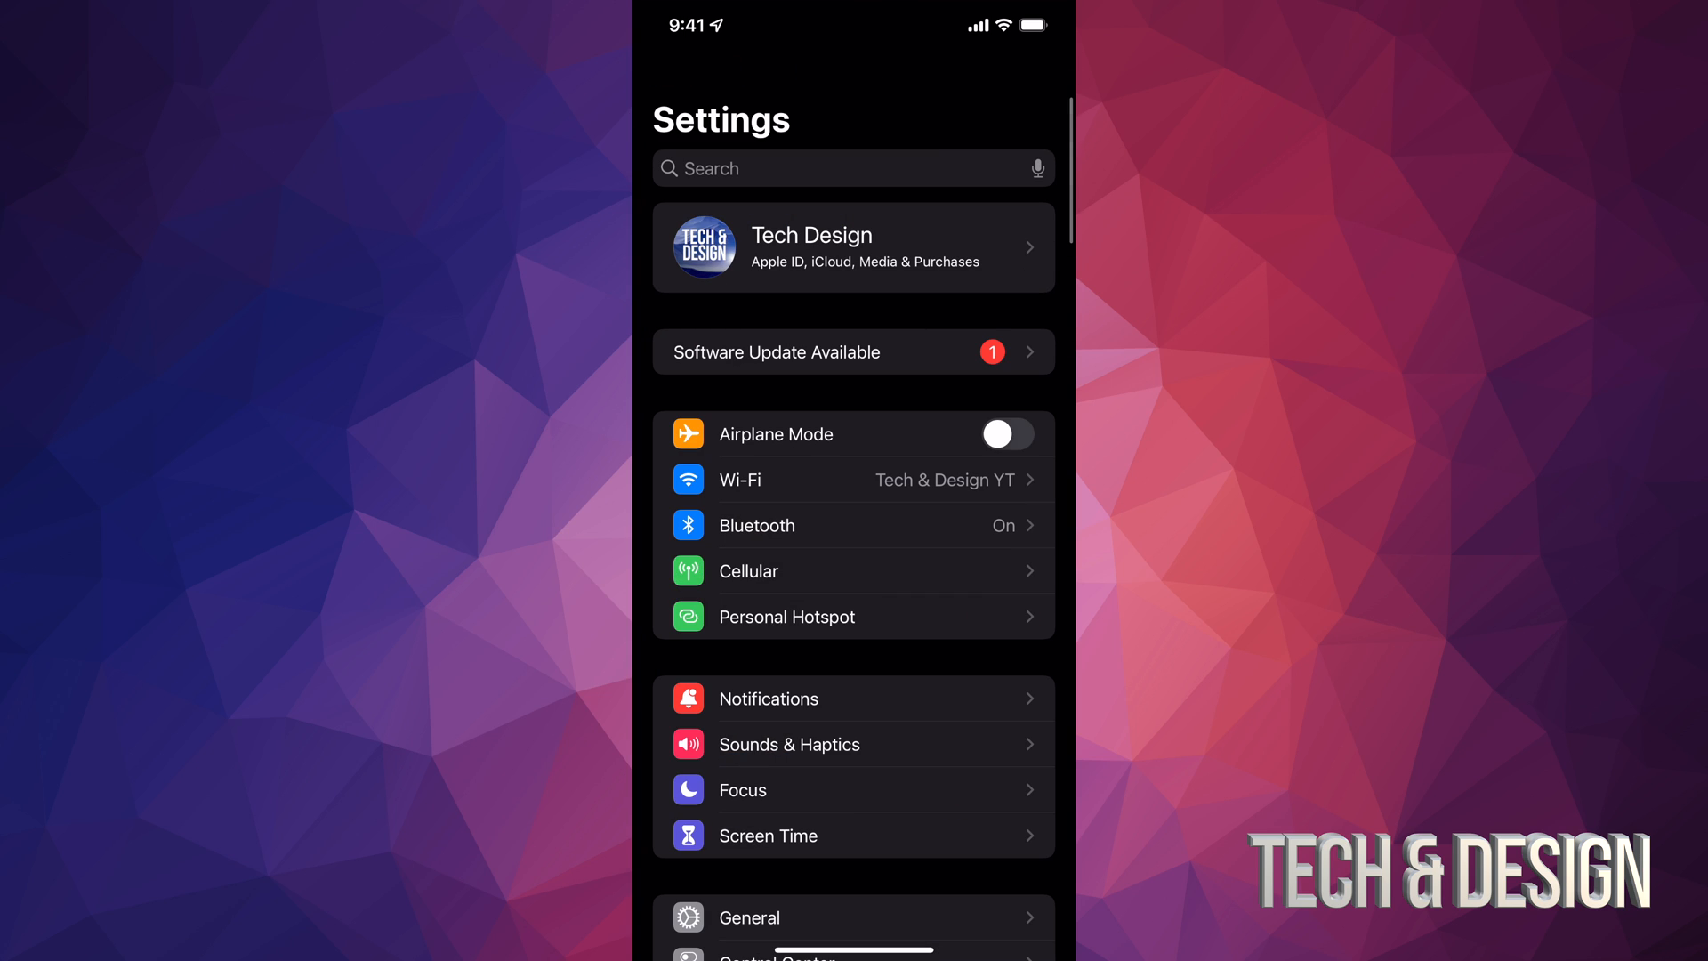
- Go to General > Software Update to view the iOS 15.6 update
scroll(down, 3)
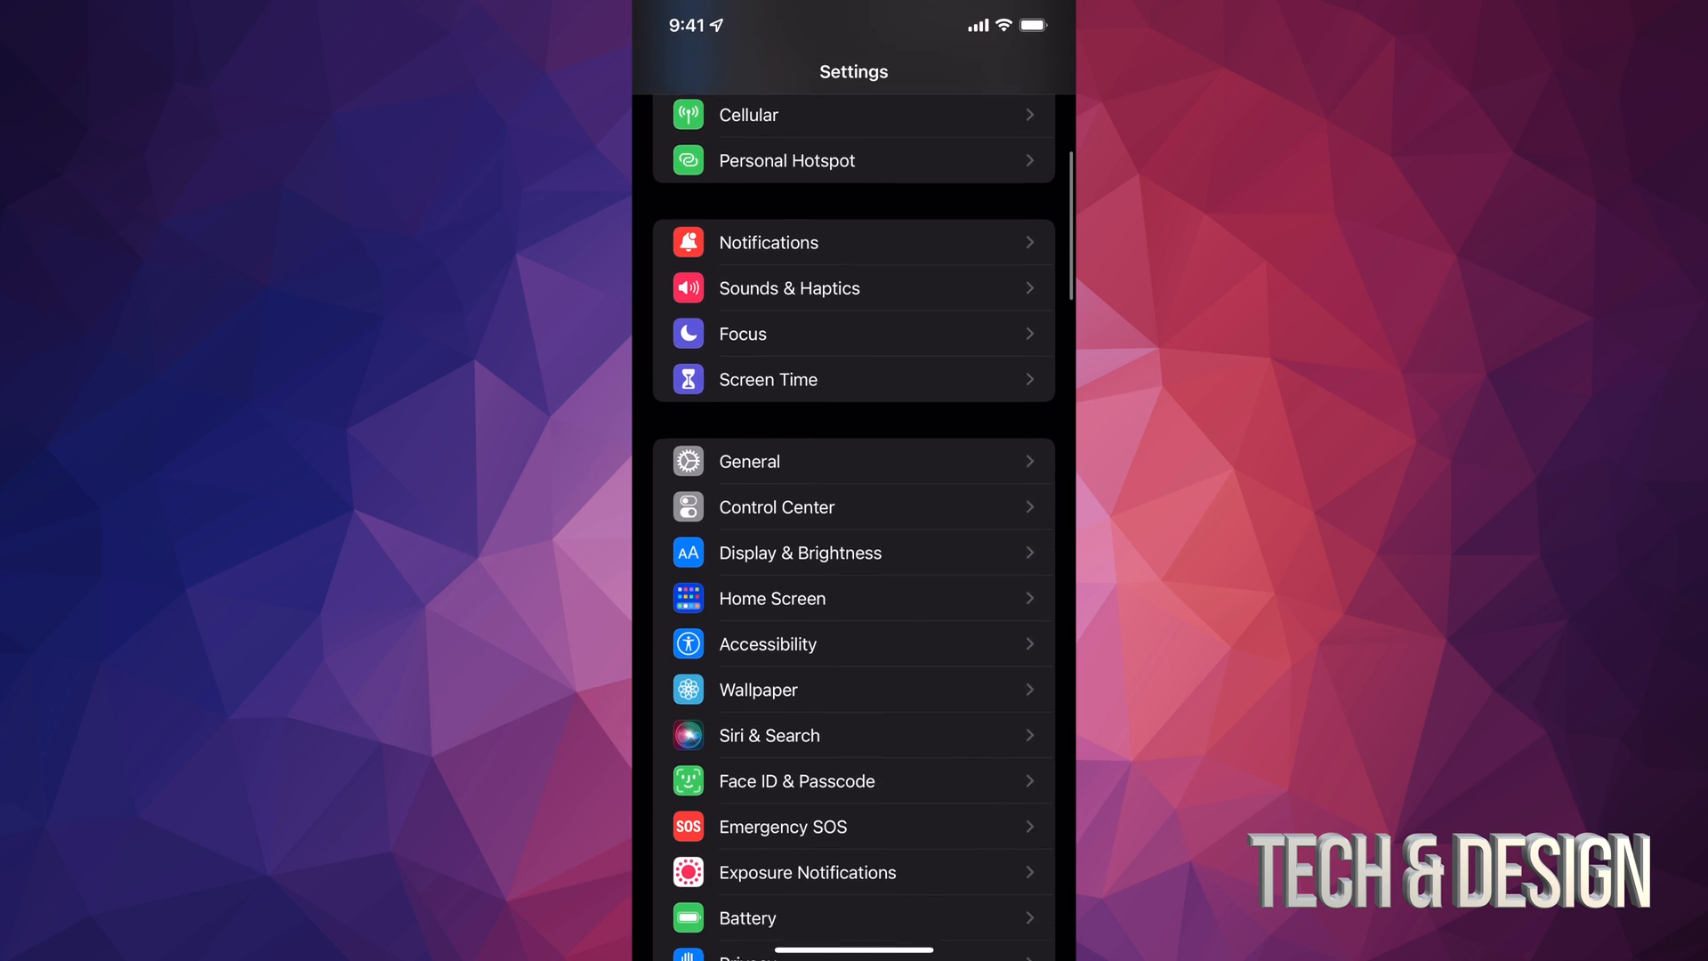
click(749, 461)
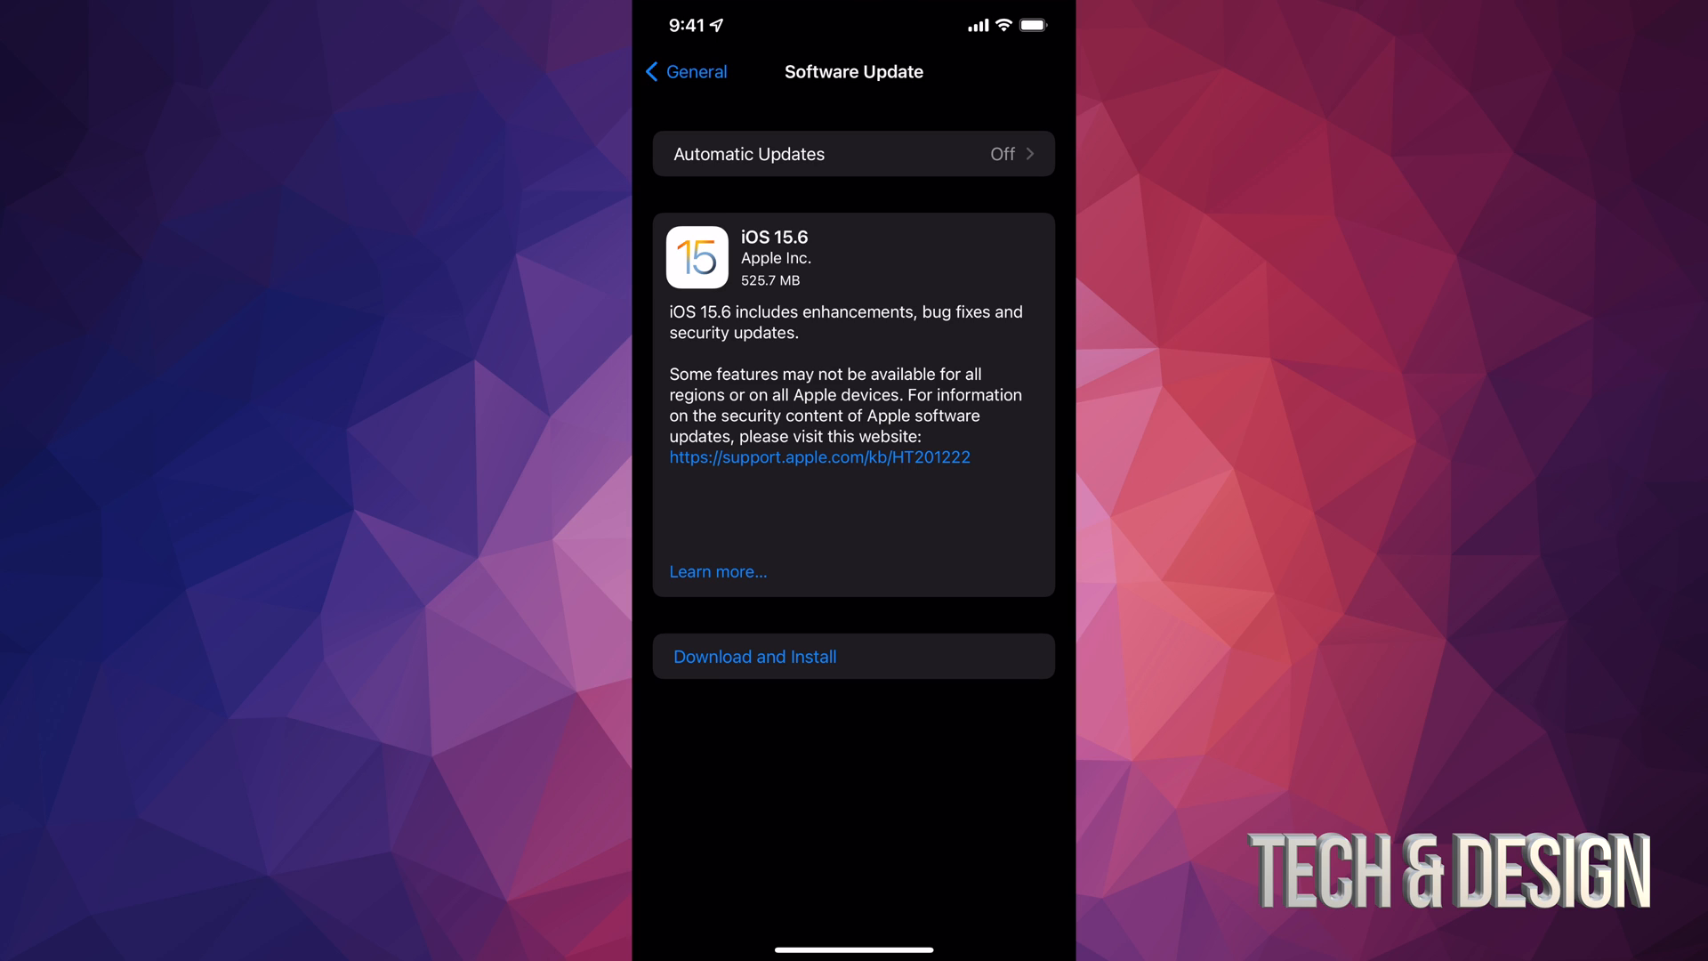
- Download and install iOS 15.6, confirming the prompts and answering the cellular data alert
click(754, 657)
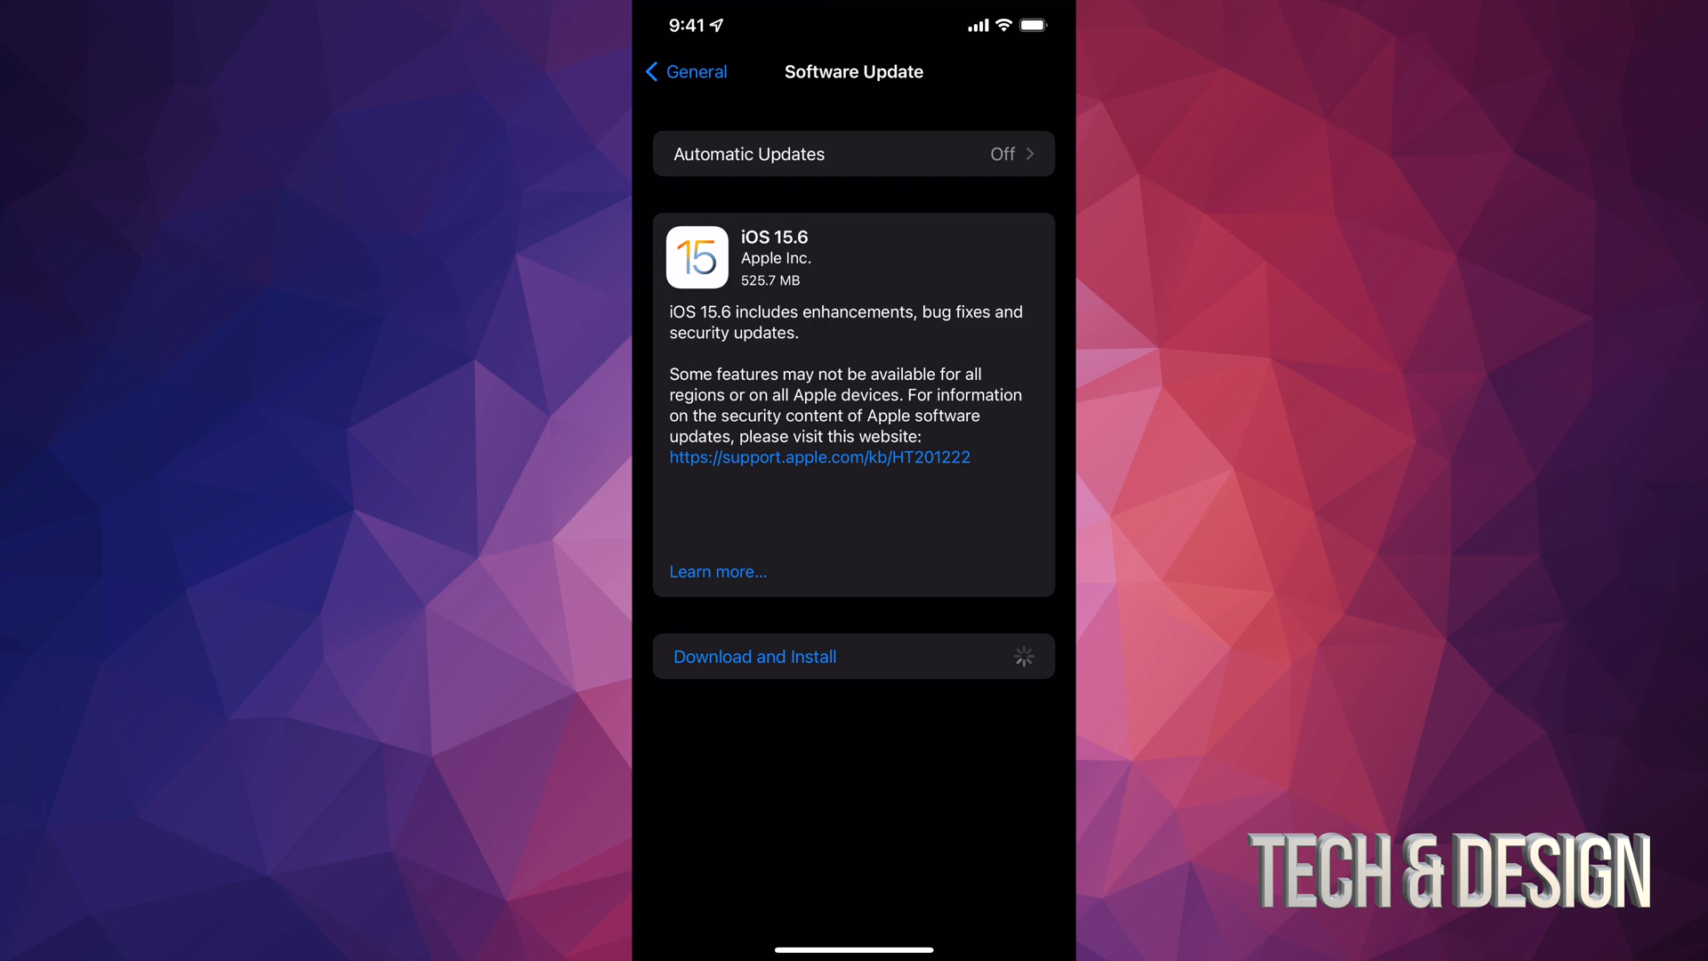
click(754, 657)
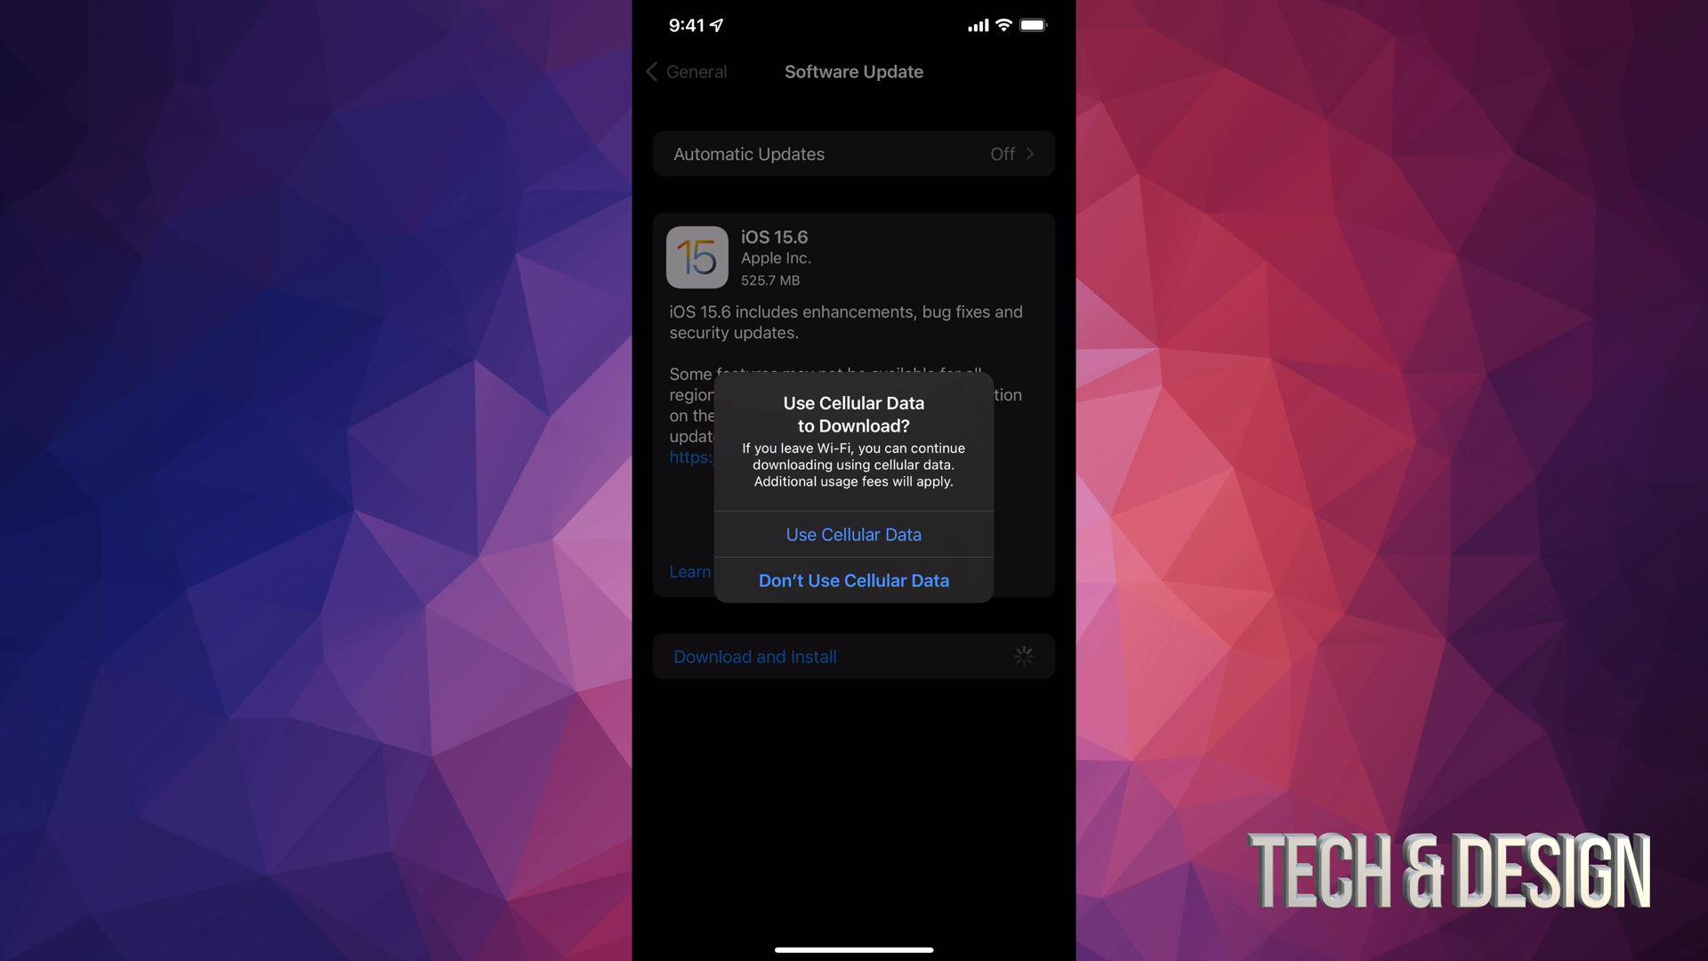
click(853, 535)
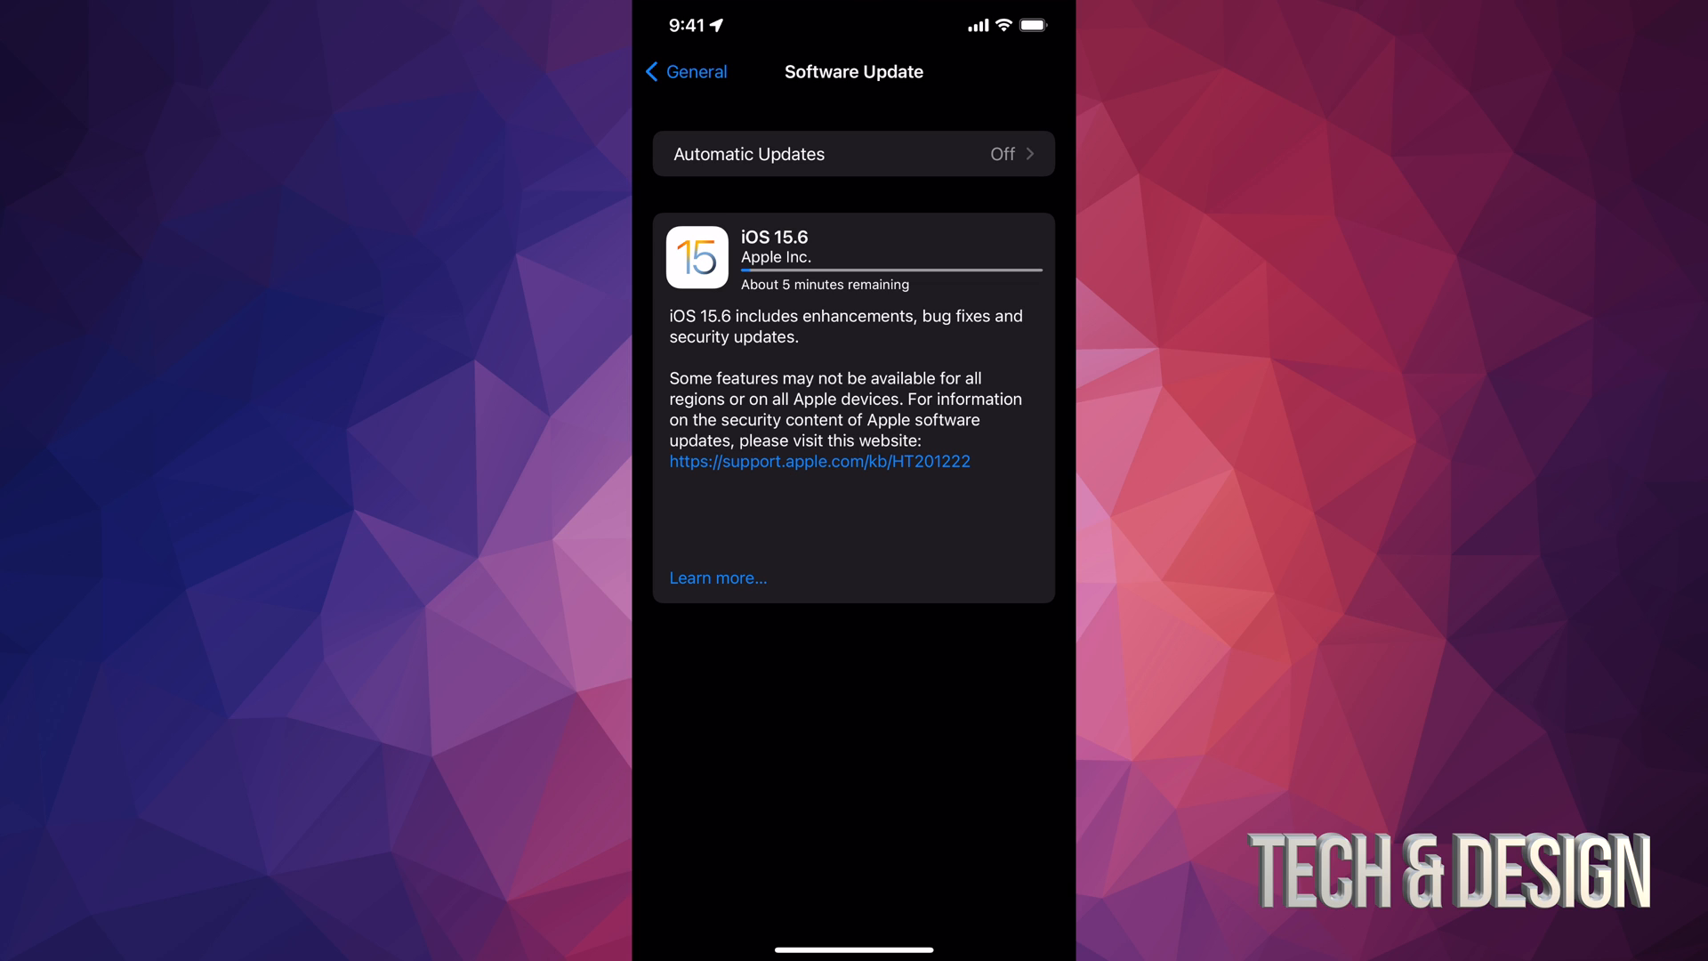
- Read the iOS 15.6 release notes, then close them while the download finishes
click(717, 577)
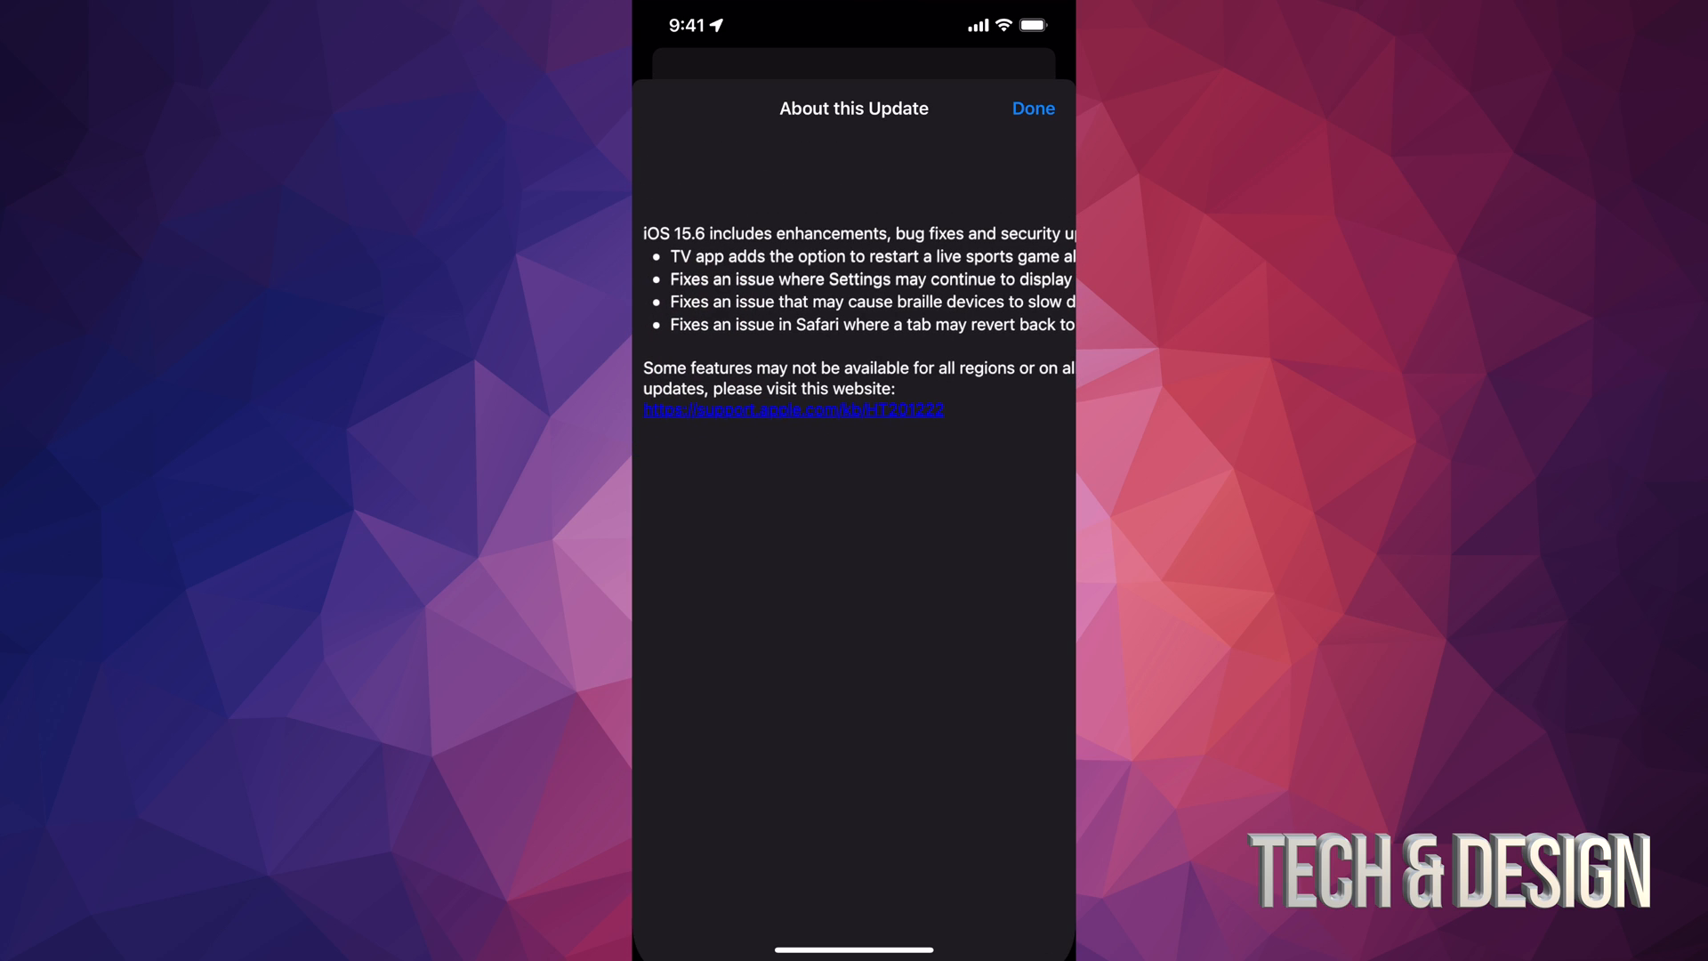
click(1032, 108)
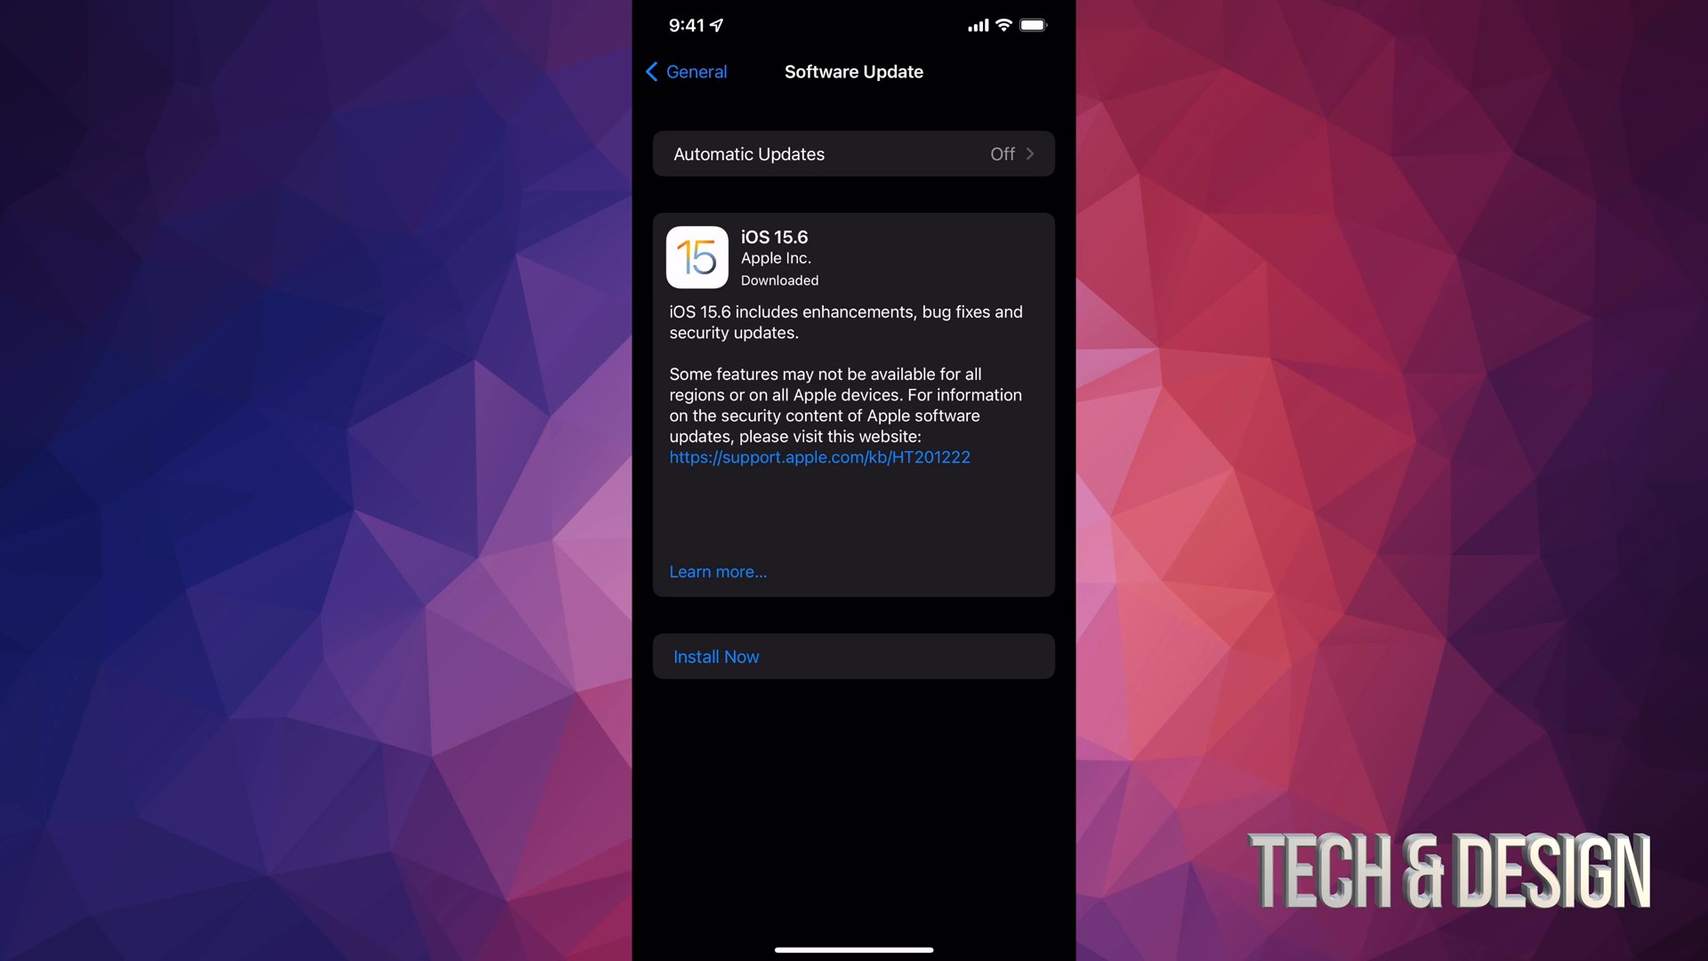
- Install the downloaded iOS 15.6 update now and let the phone restart
click(716, 657)
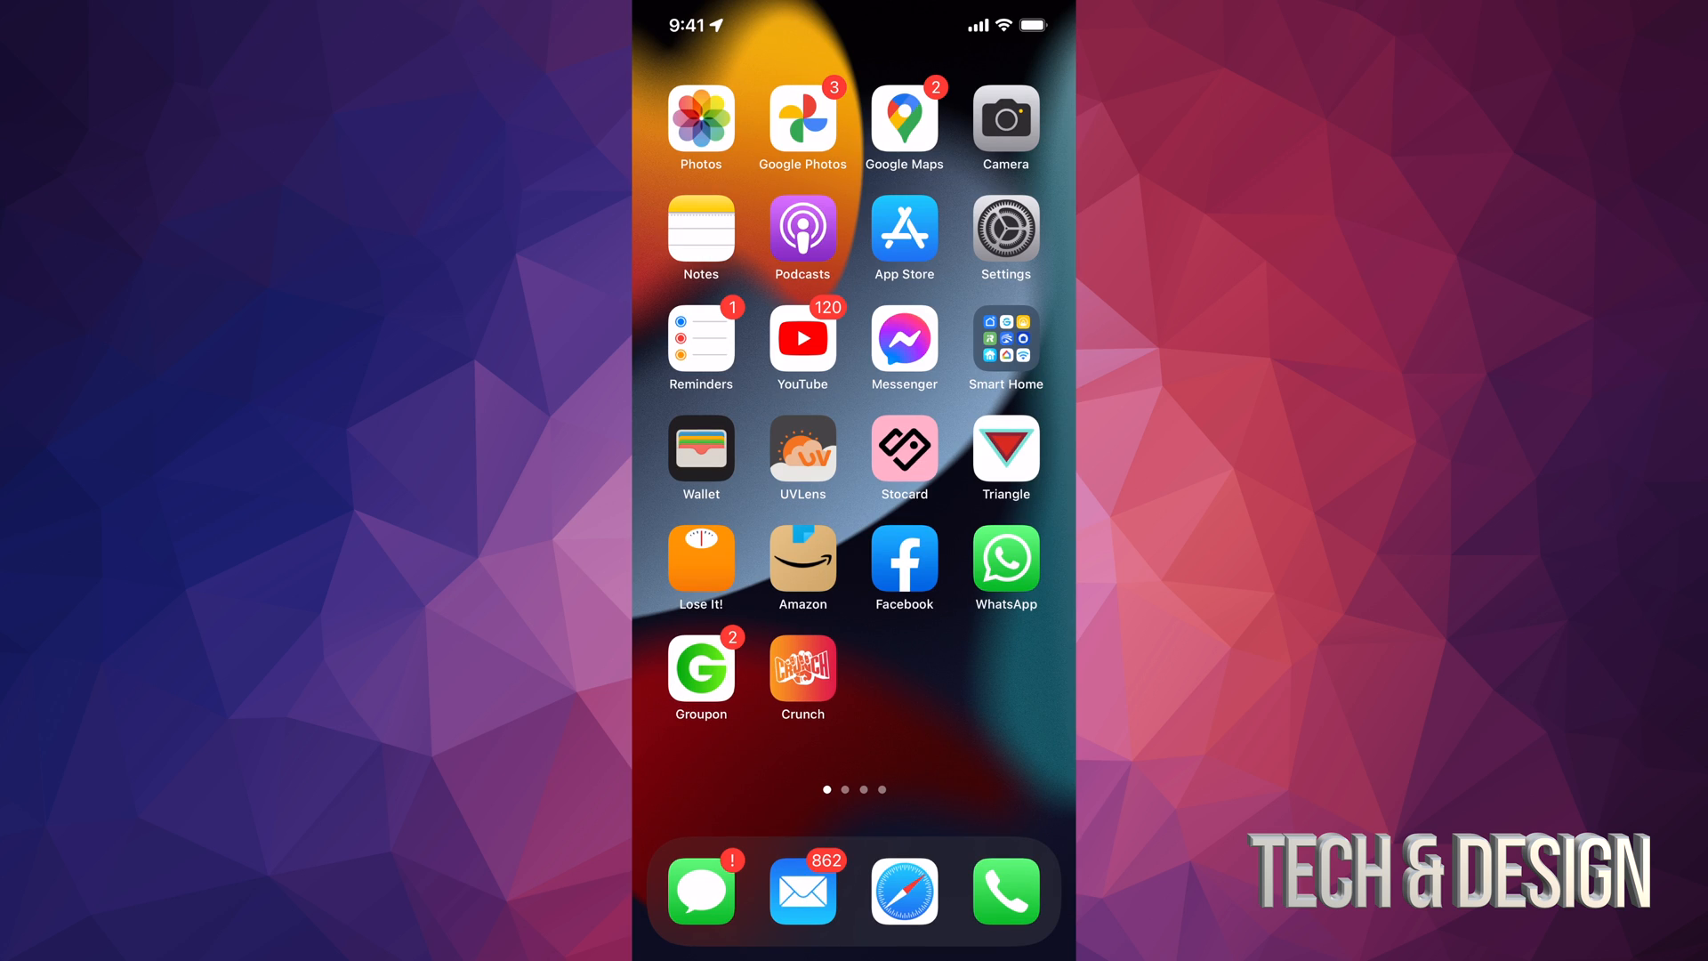
- Reopen Settings to confirm iOS 15.6 is up to date, then return to General
click(1005, 230)
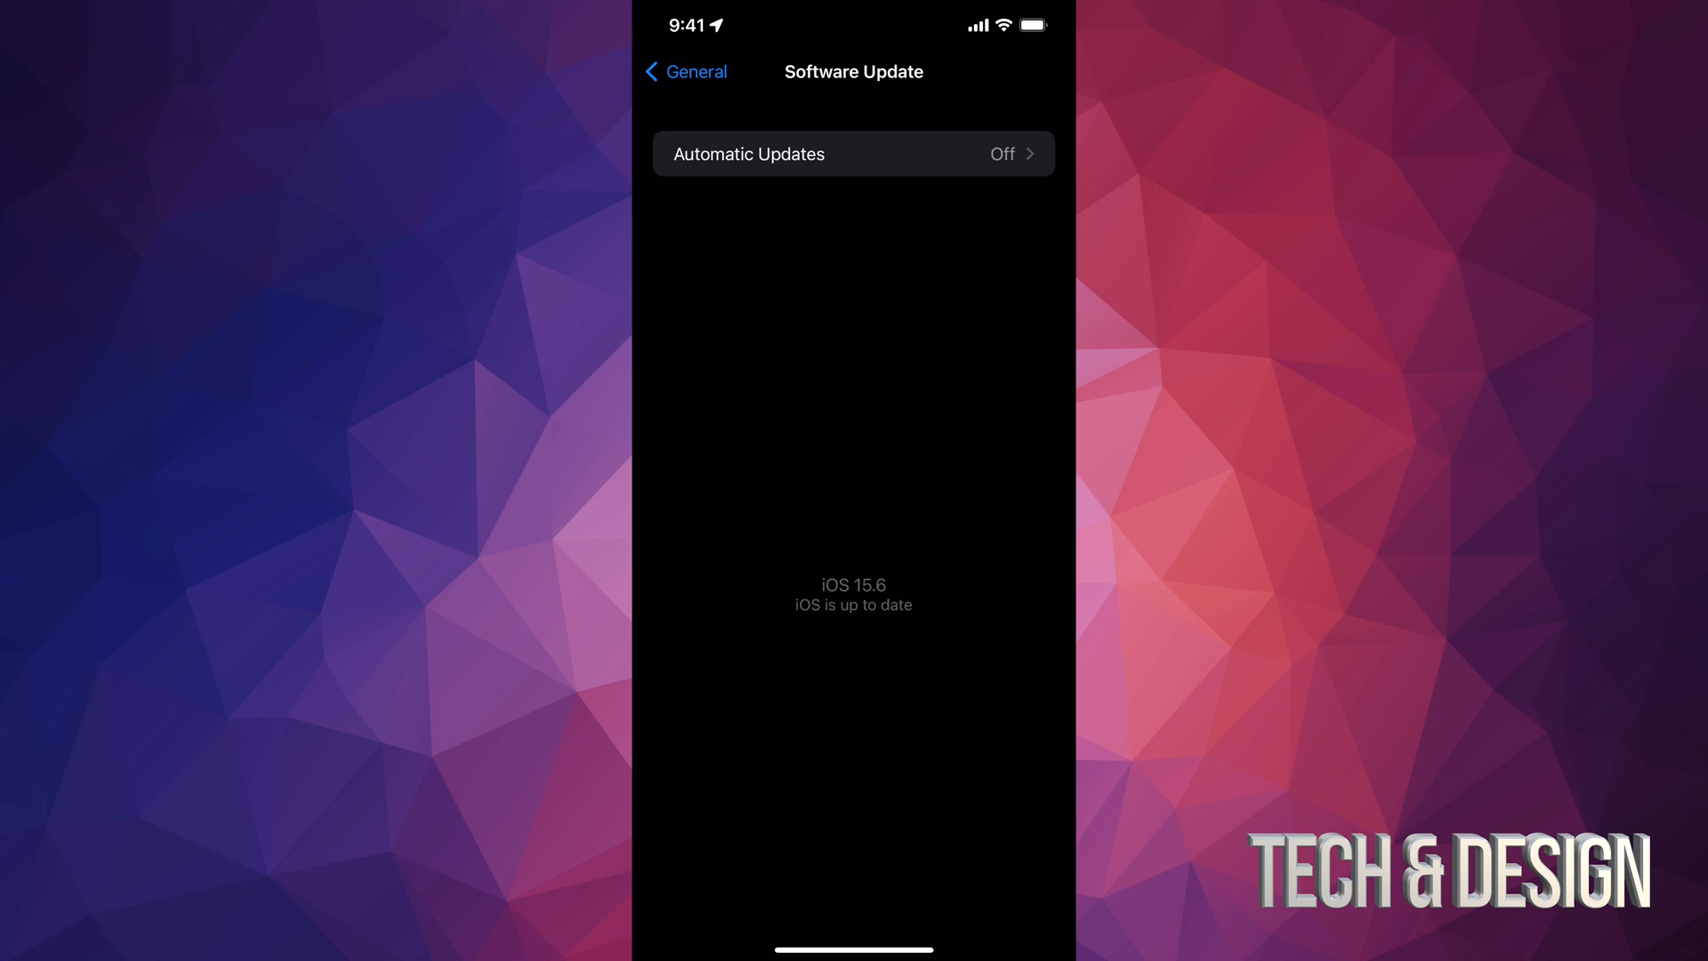
click(685, 73)
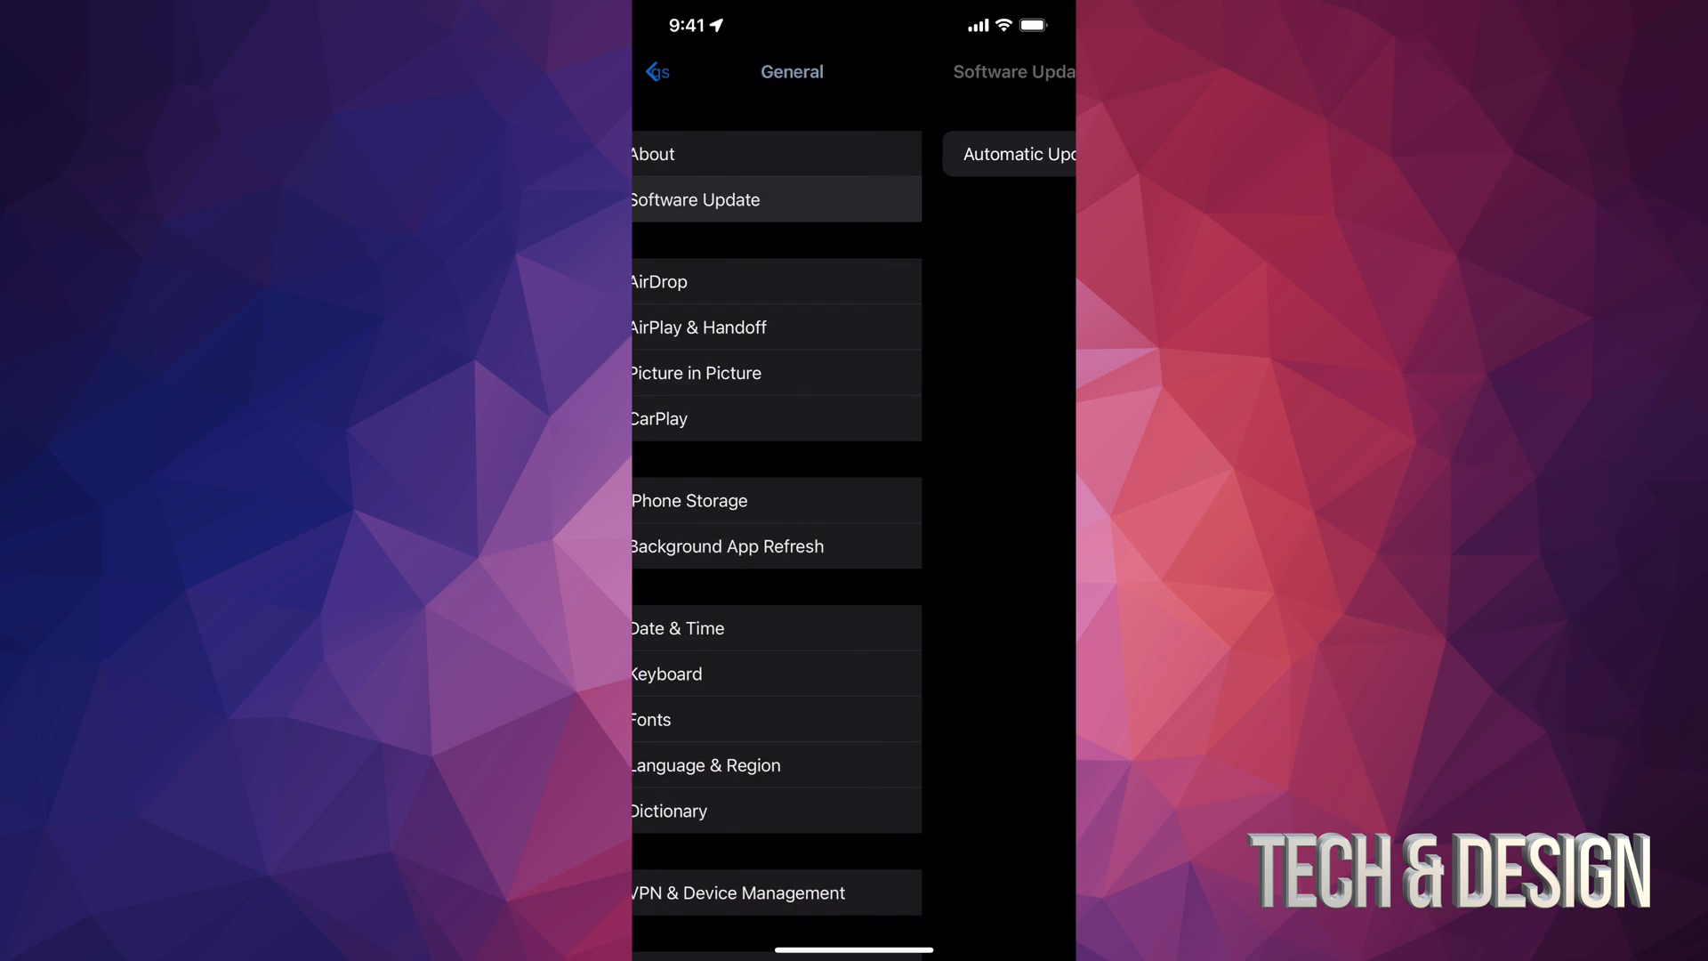